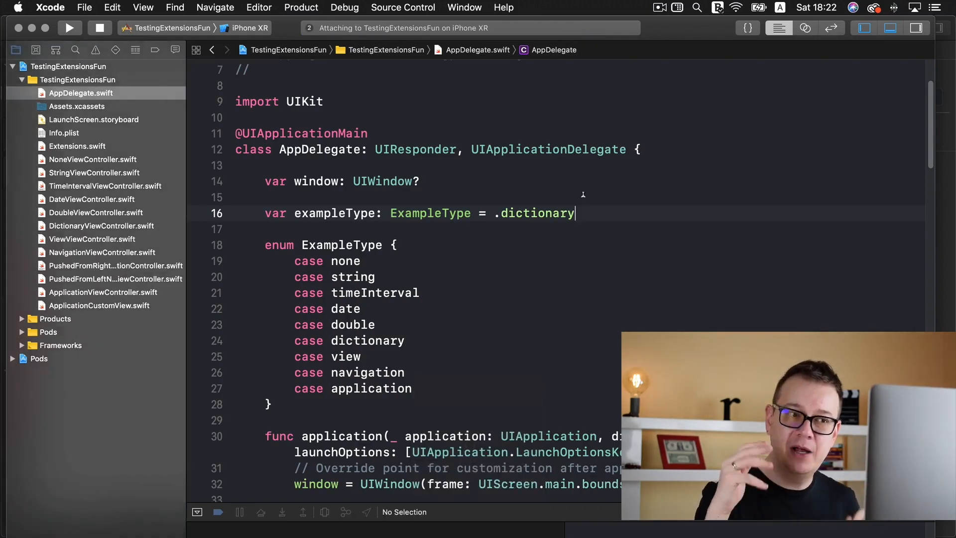
- Bring the running TestingExtensionsFun app forward and tap Update Dictionary, showing ["userId": "1"]
left_click(70, 27)
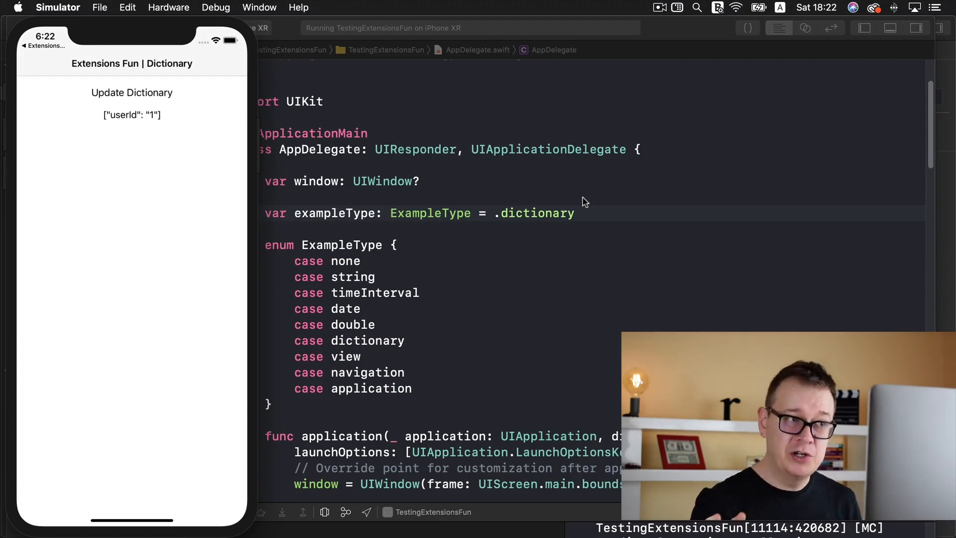
mouse_move(373, 228)
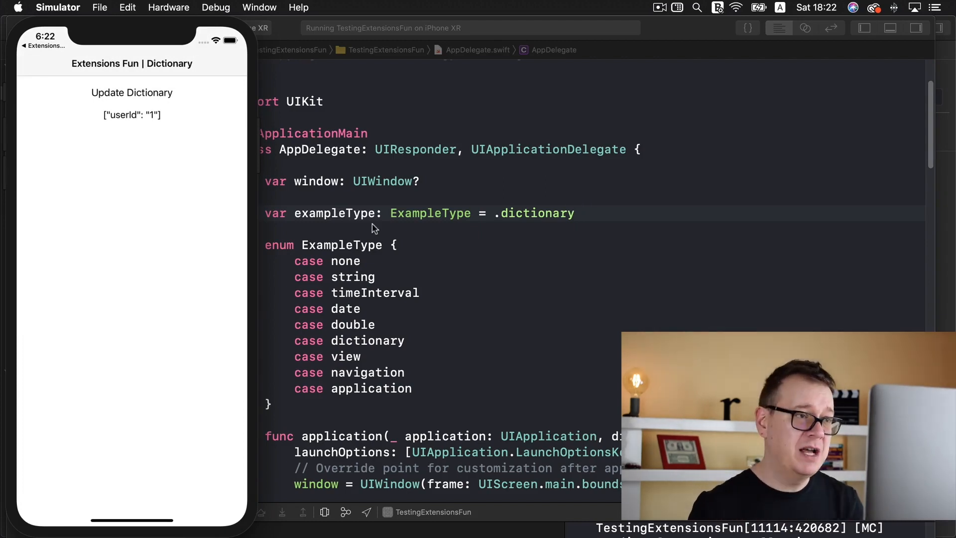
mouse_move(121, 150)
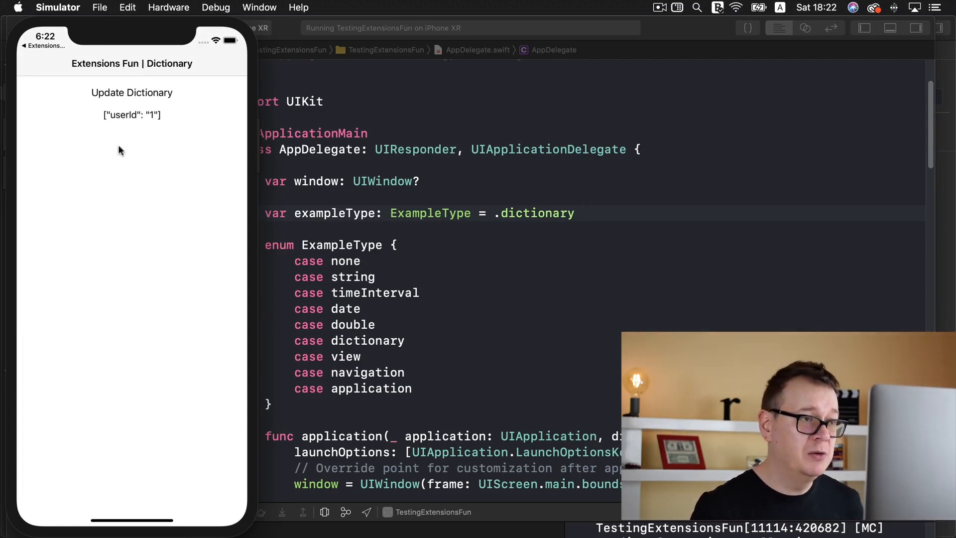
mouse_move(112, 120)
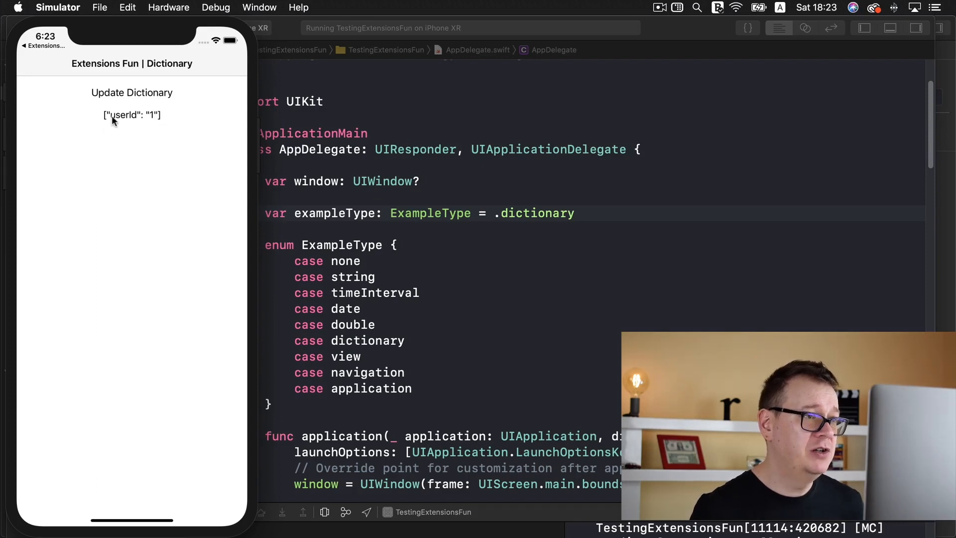
mouse_move(158, 121)
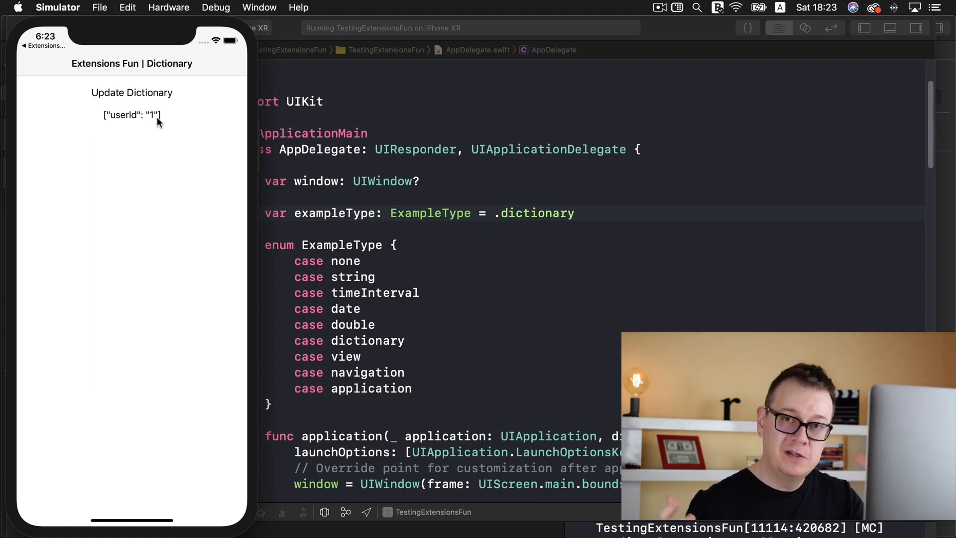
mouse_move(167, 139)
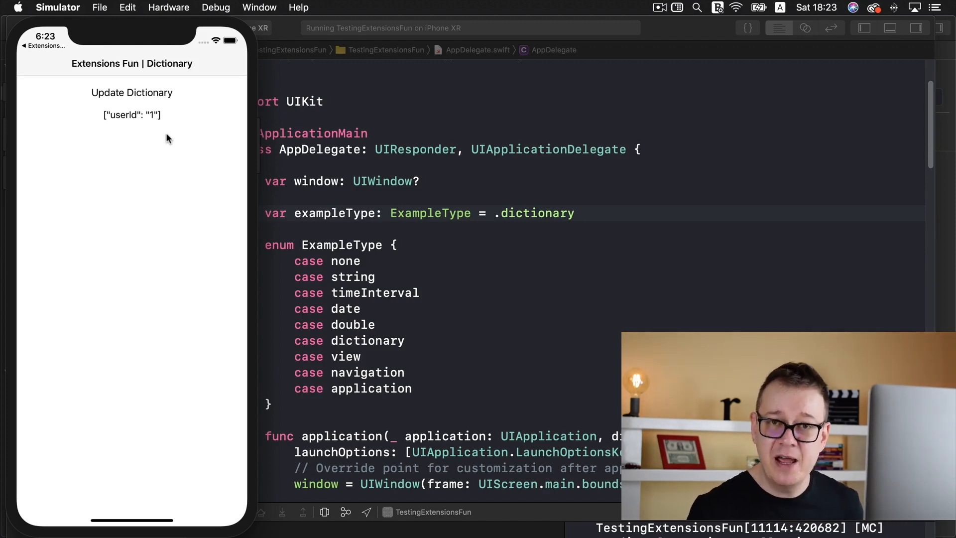
mouse_move(141, 116)
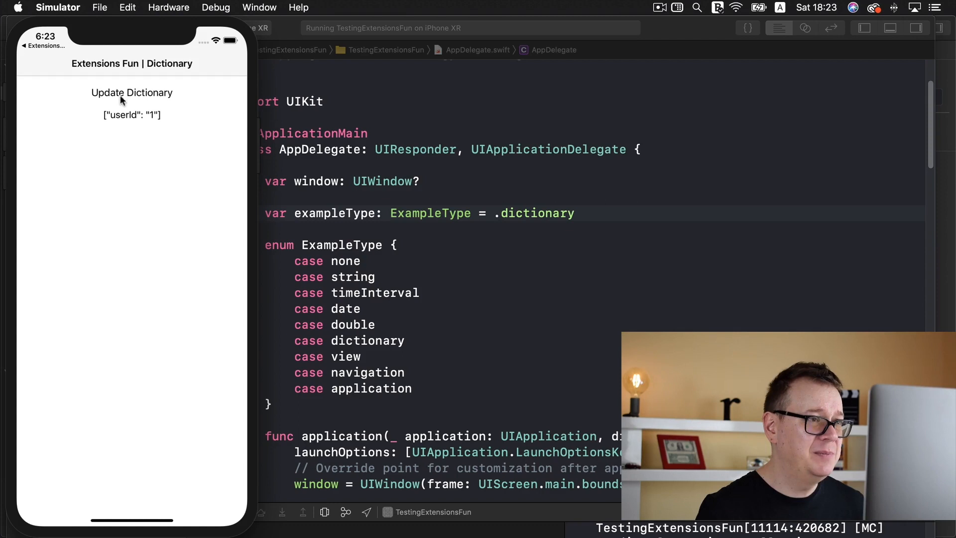
left_click(132, 92)
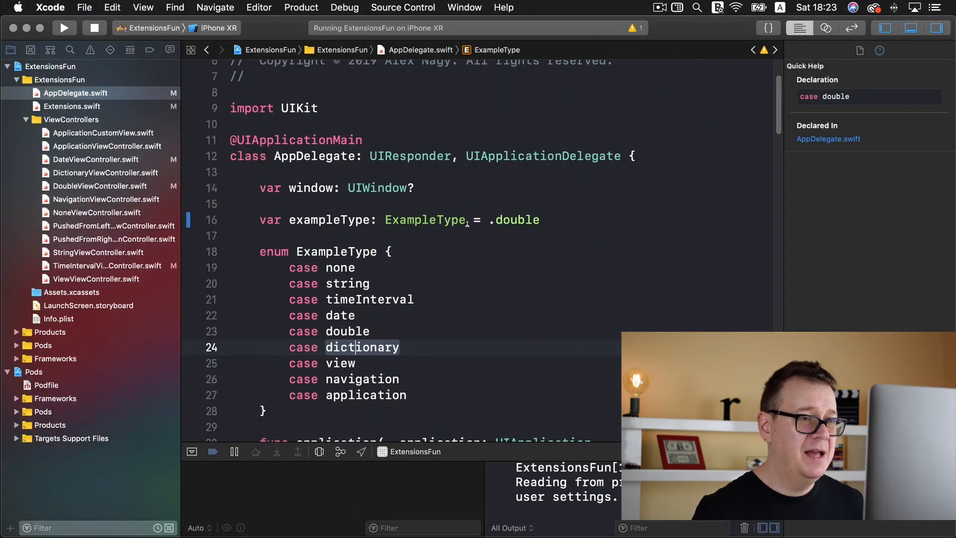
mouse_move(539, 292)
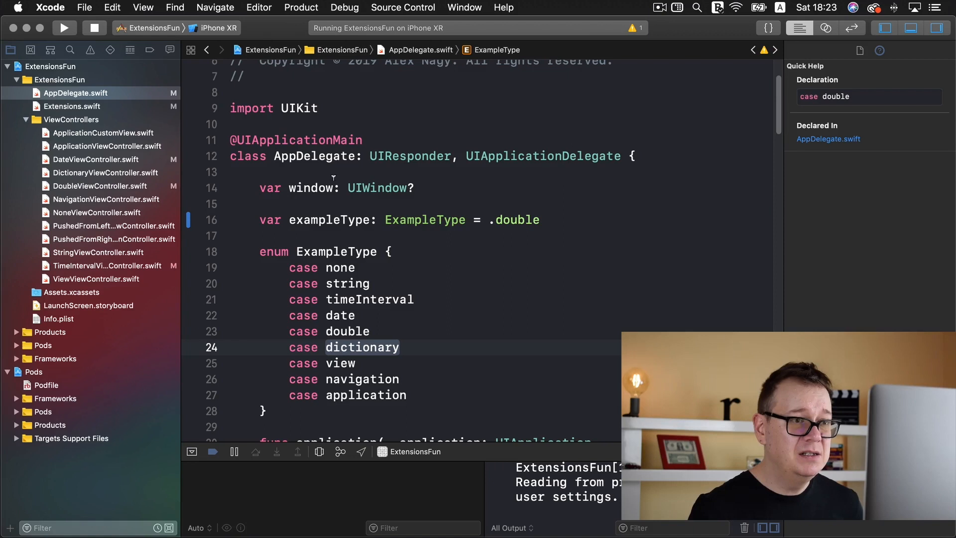
- Change AppDelegate's exampleType from .double to .dictionary
double_click(517, 219)
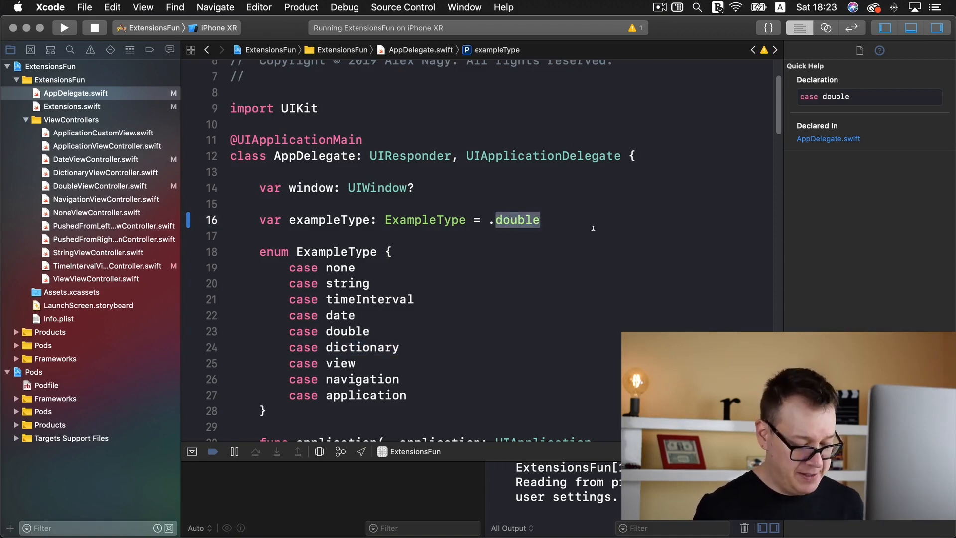
type("dictionary")
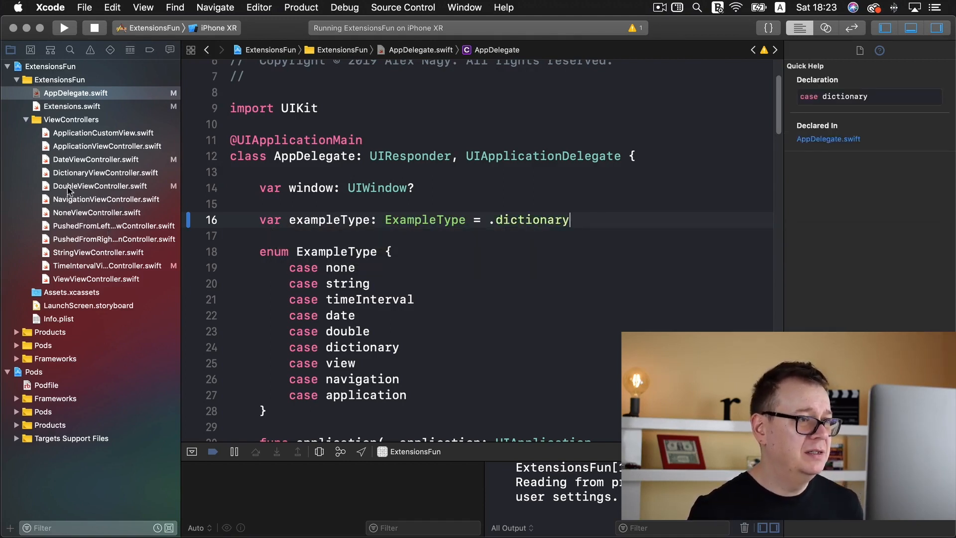
- Review DictionaryViewController.swift down to the empty handleButtonTapped handler
left_click(104, 172)
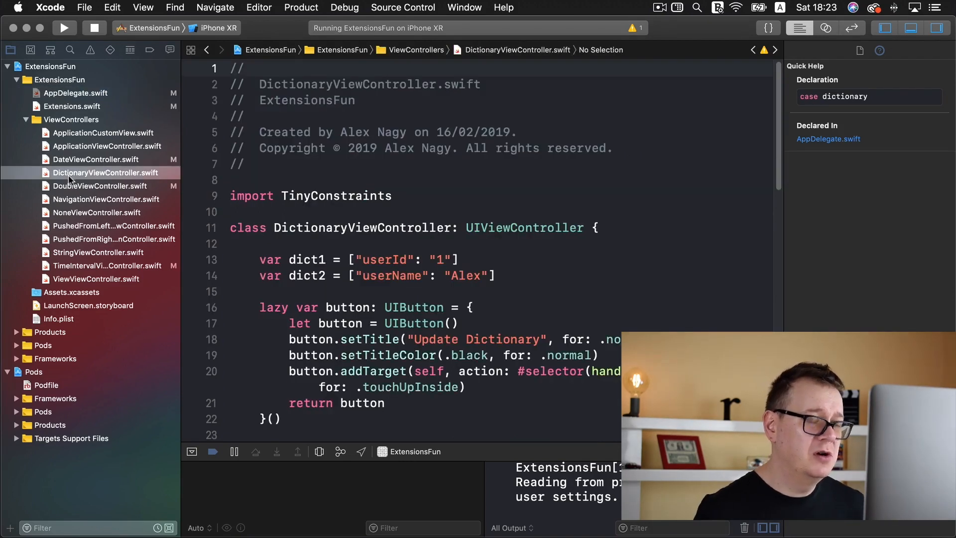
mouse_move(660, 199)
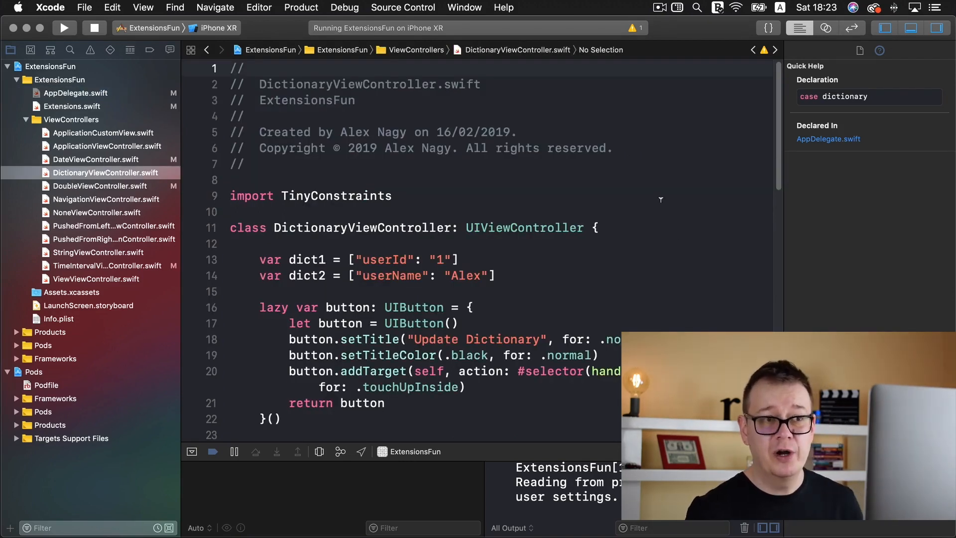
scroll("down", 3)
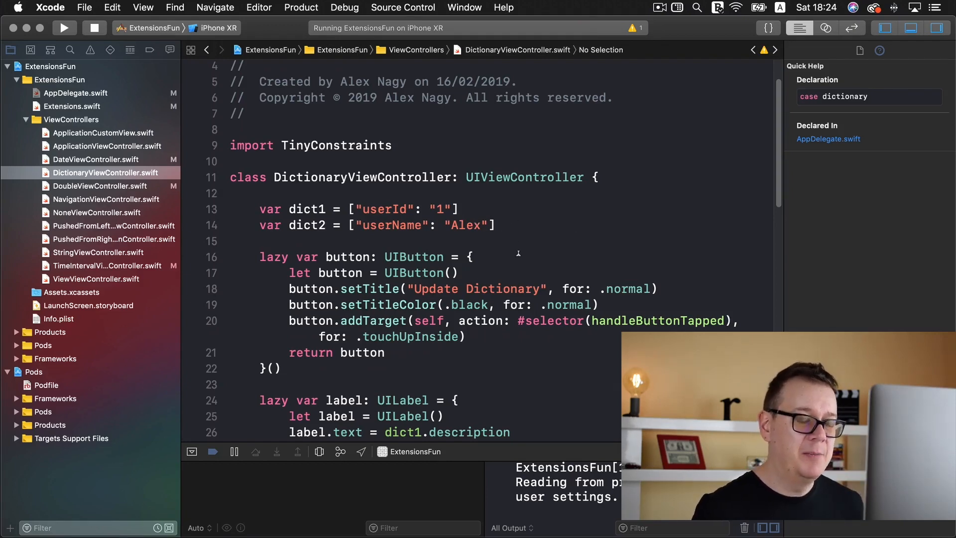
scroll("down", 3)
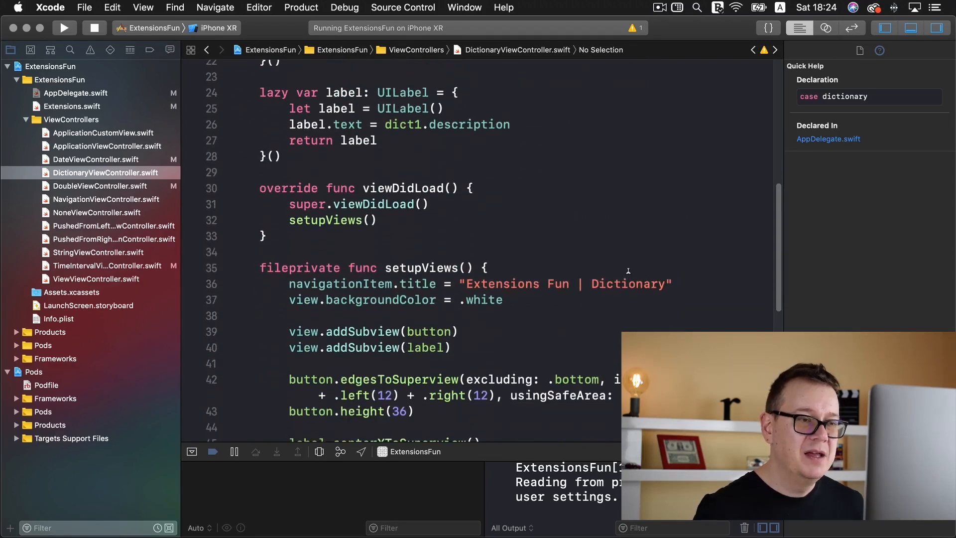
mouse_move(605, 221)
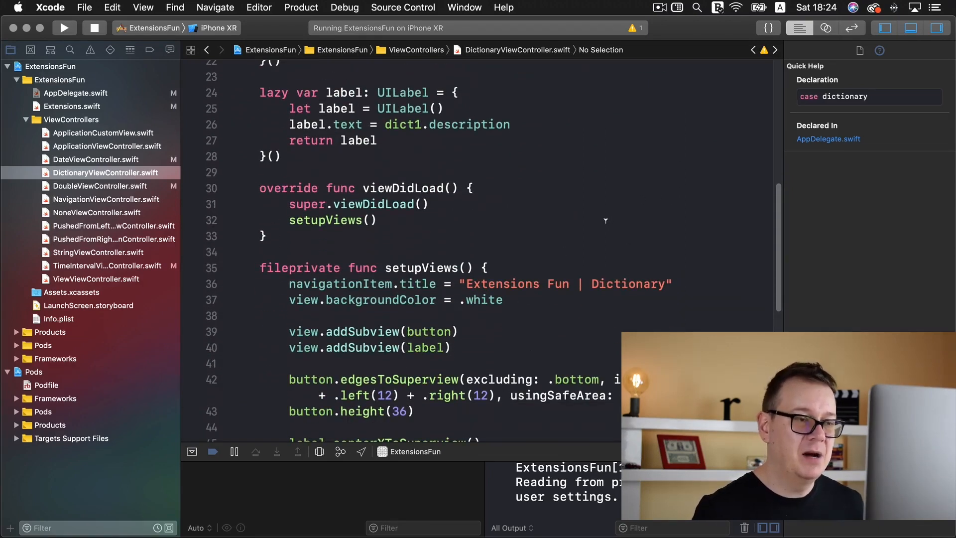
scroll("down", 3)
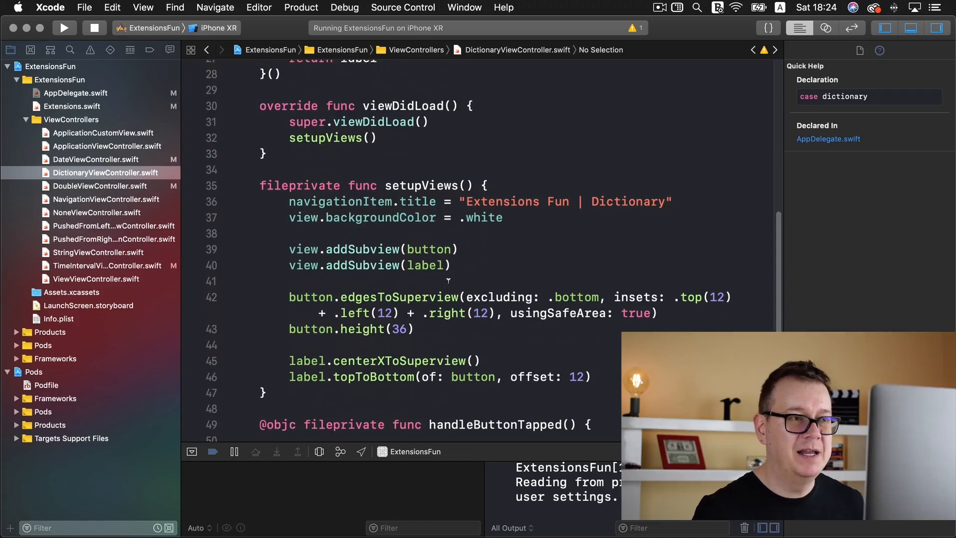
scroll("down", 3)
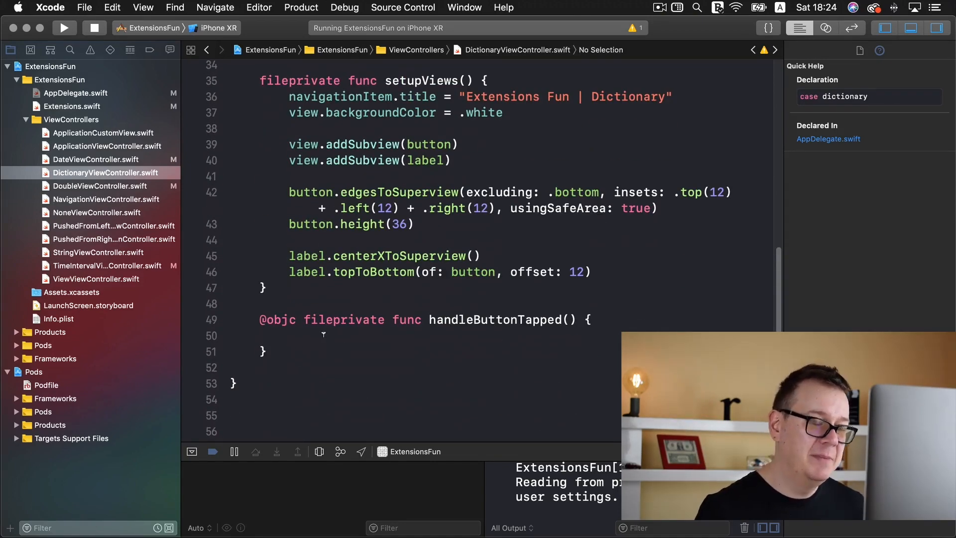
left_click(323, 336)
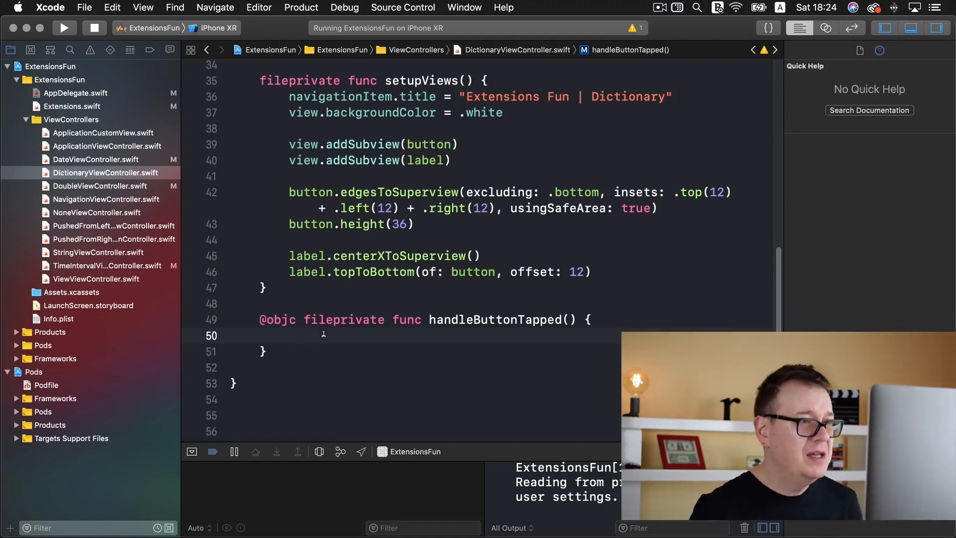
left_click(71, 107)
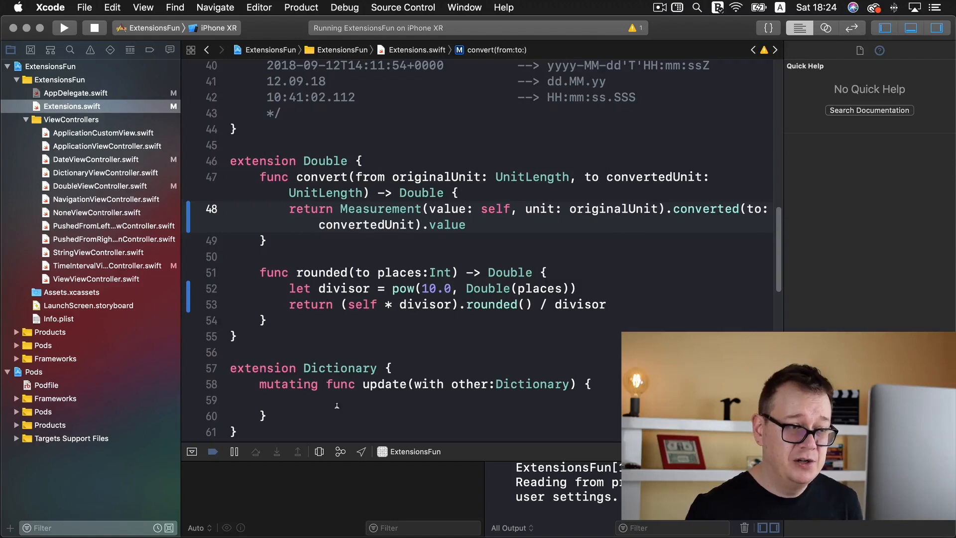
- Start the update(with:) body, then view Extensions.swift in the finished TestingExtensionsFun project
left_click(307, 397)
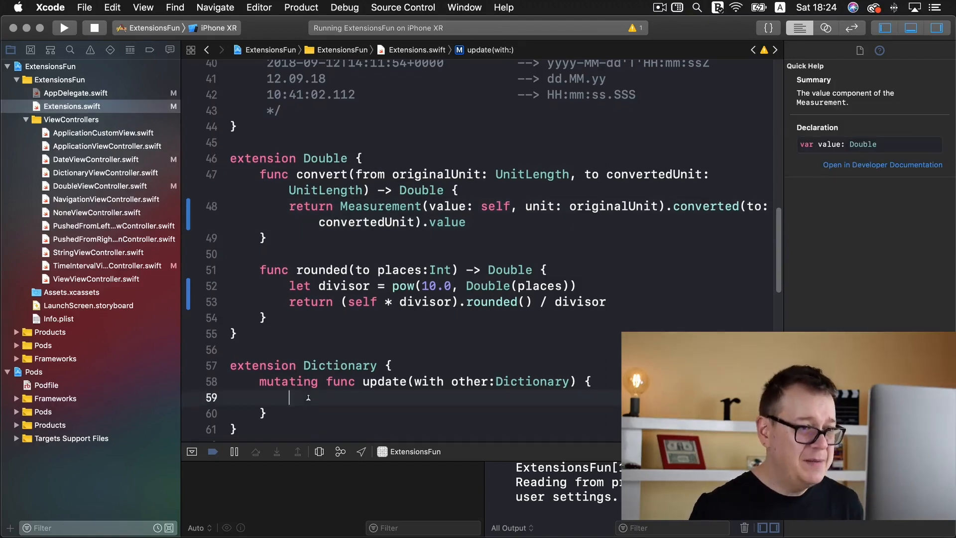
type("dictionary")
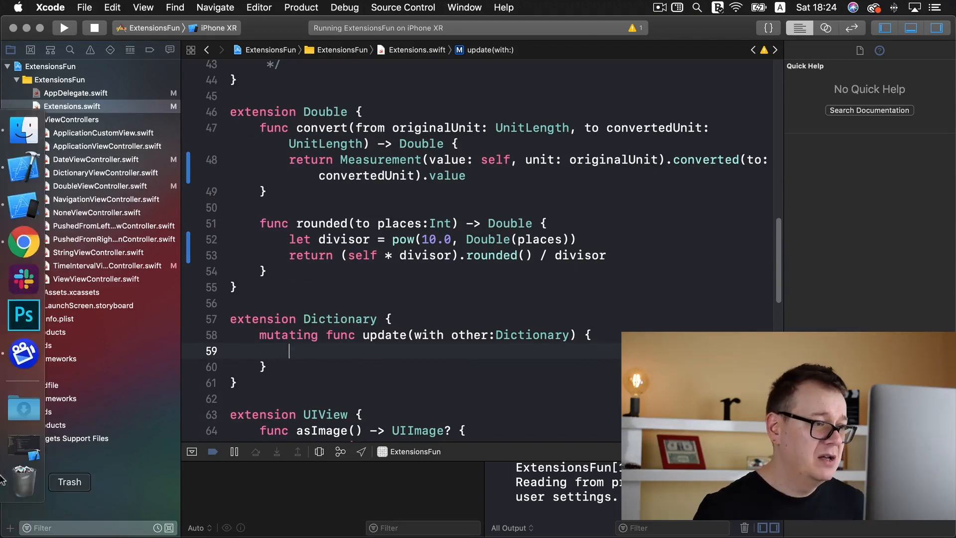
left_click(81, 93)
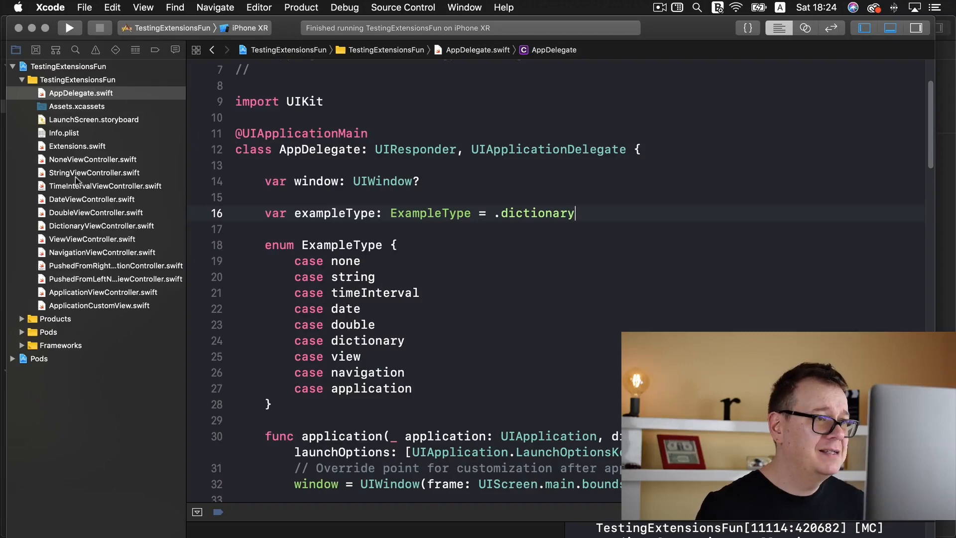
mouse_move(86, 144)
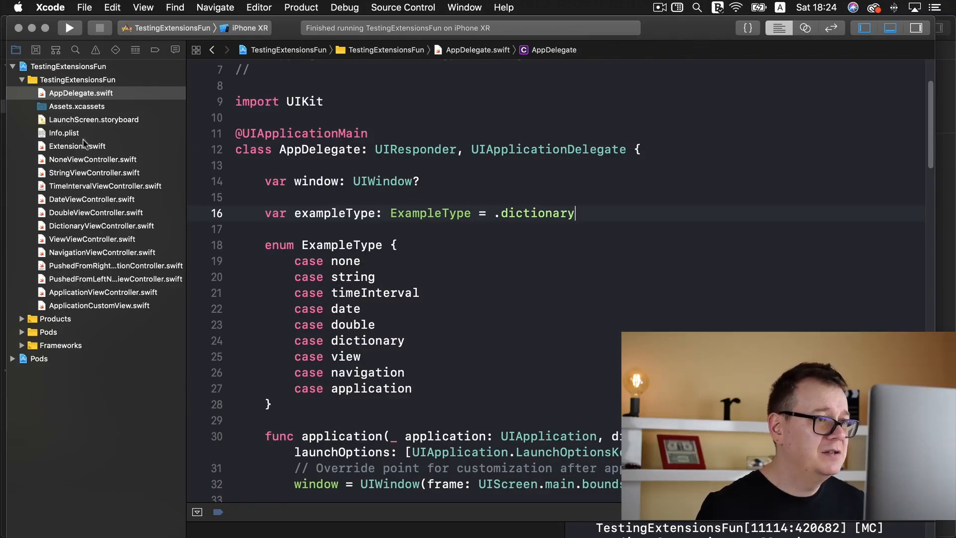
left_click(77, 146)
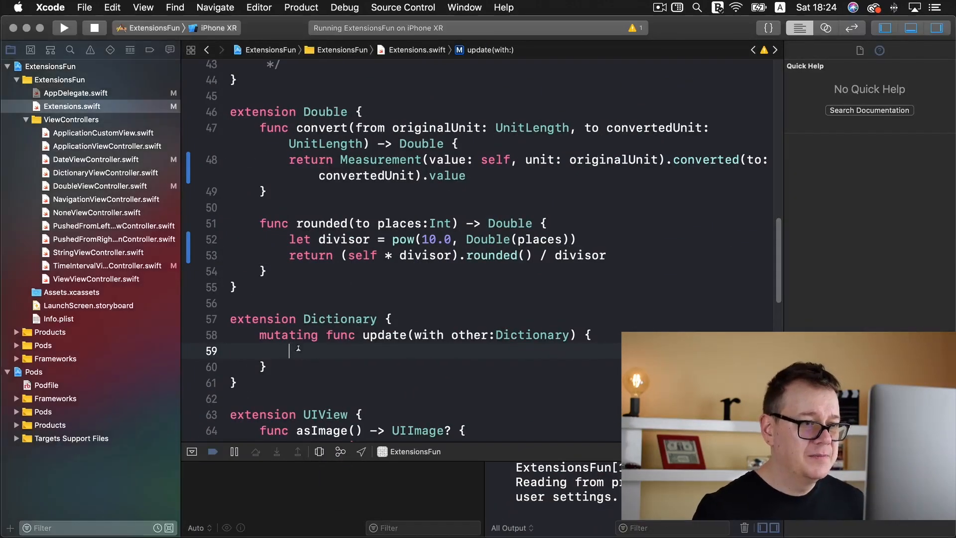
- Write the for (key,value) in other loop calling self.updateValue(value, forKey: key)
type("for (key,value) in other {")
type("self.updateValue(value, forKey:key)")
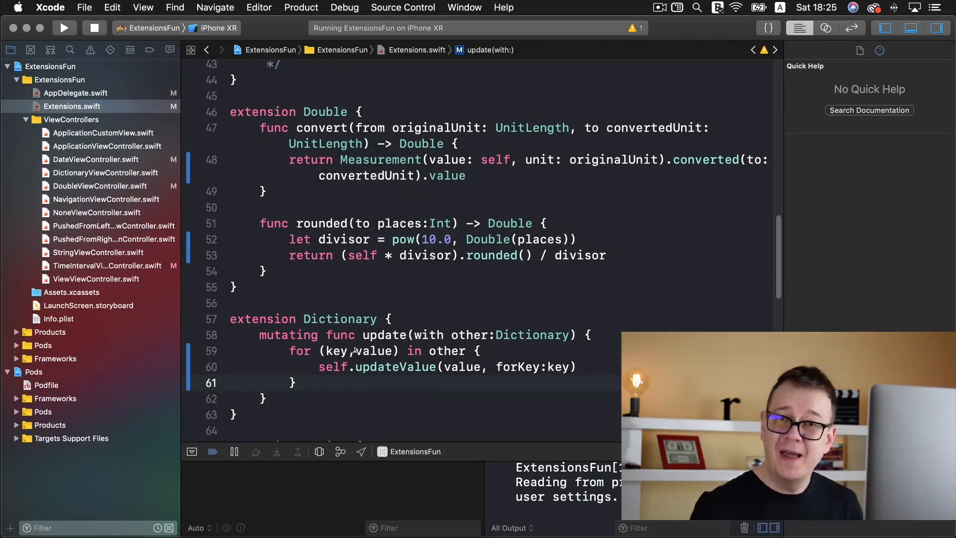
left_click(102, 172)
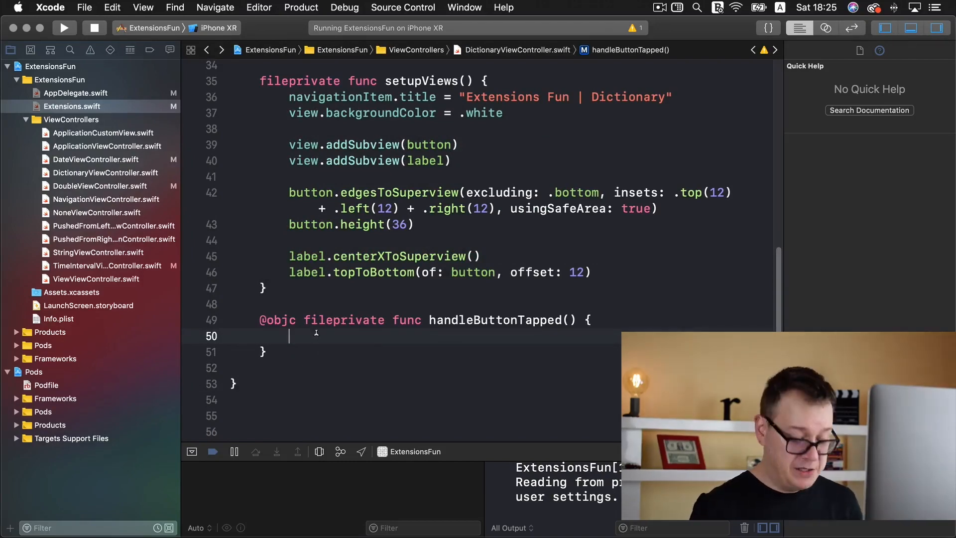
- Set label.text = "\(dict1.update(with: dict2))" in handleButtonTapped and start a build
type("dict1")
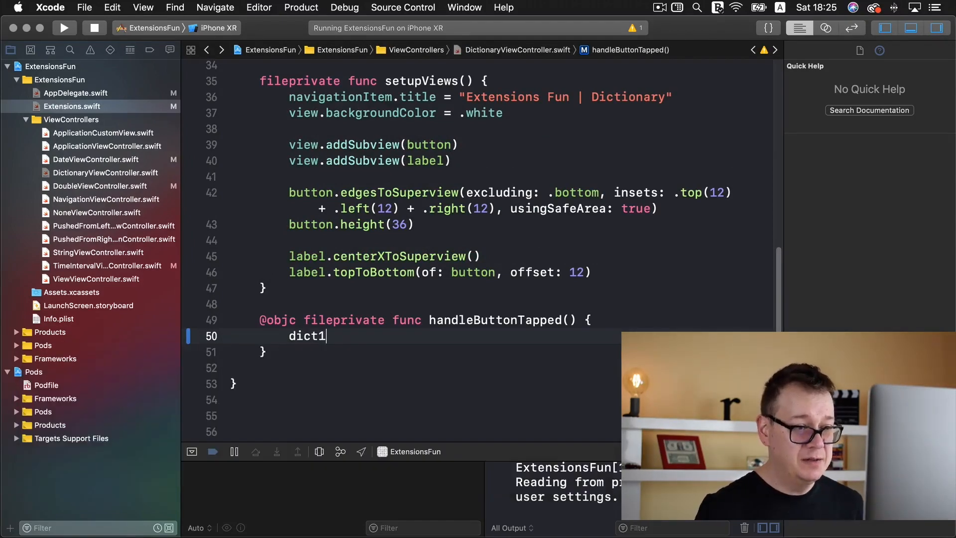
type(".up")
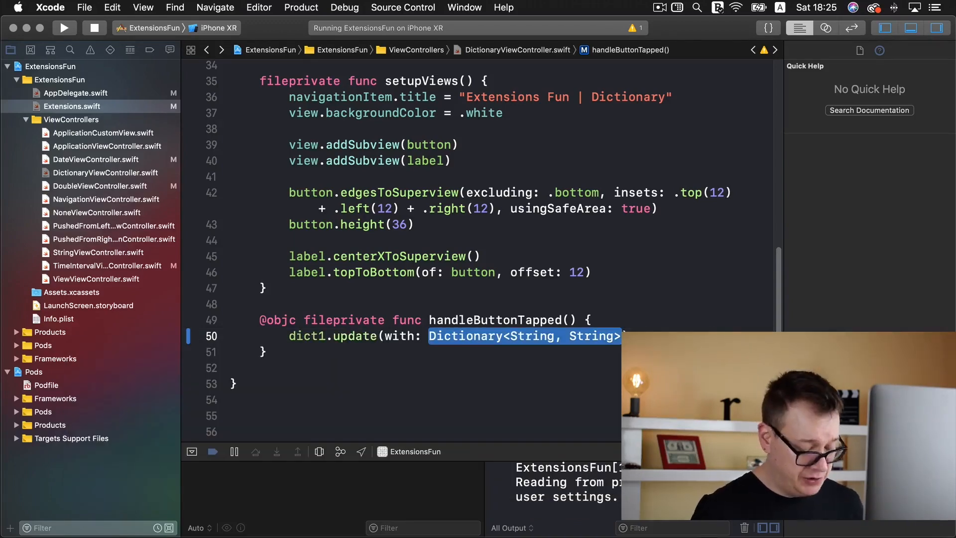
type("dict2")
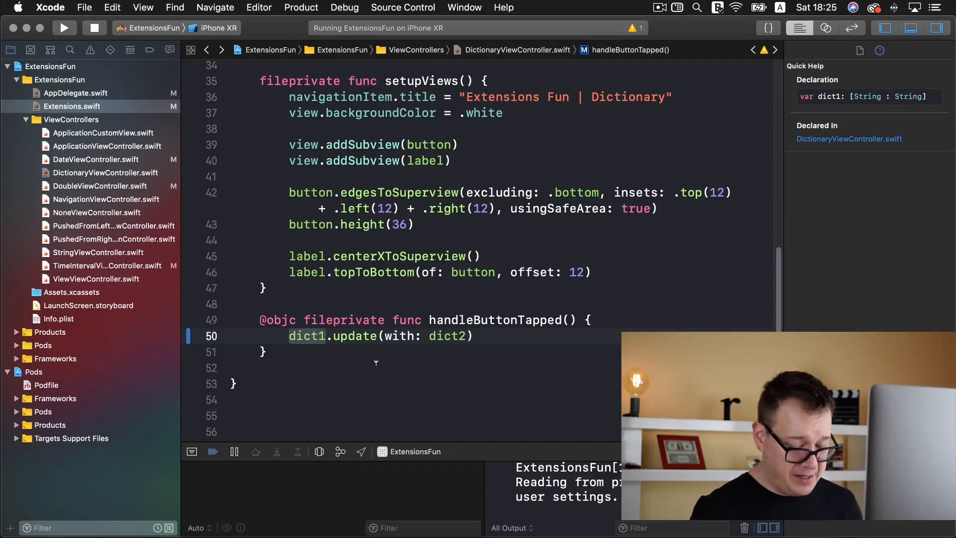
type("label.text")
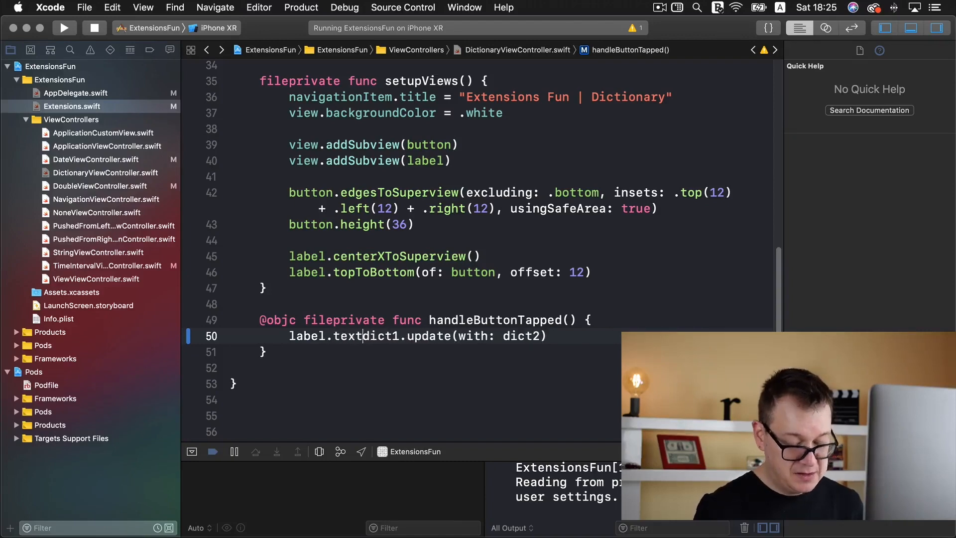
type("= \\(")
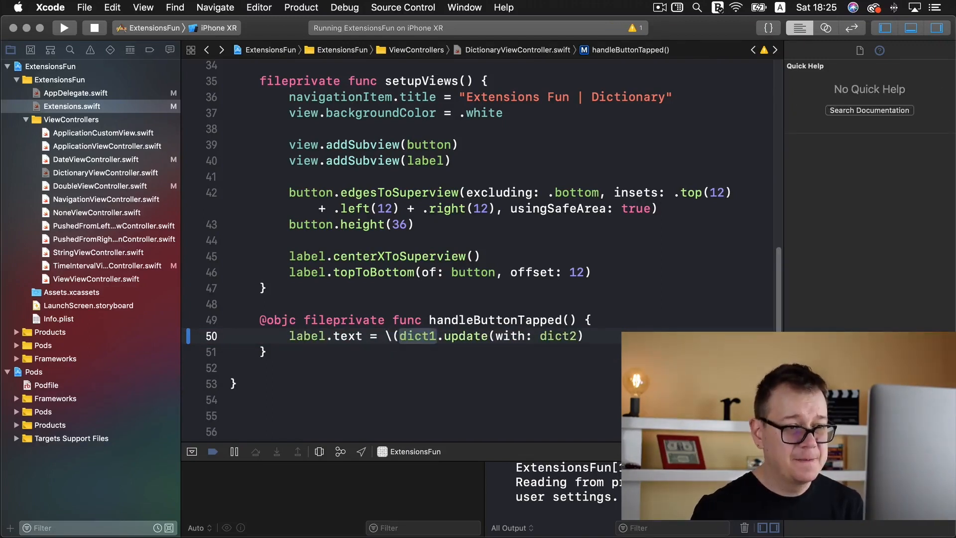
type(")")
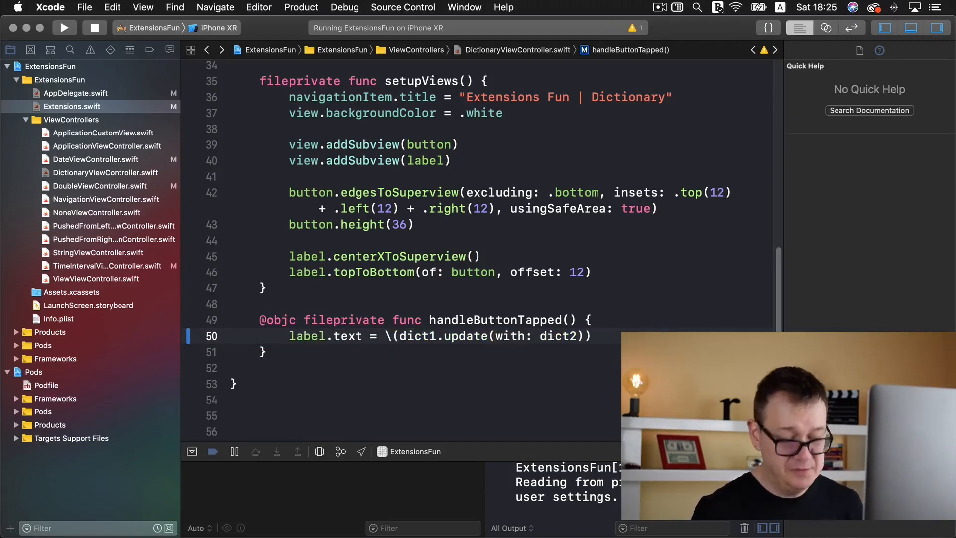
type("\"")
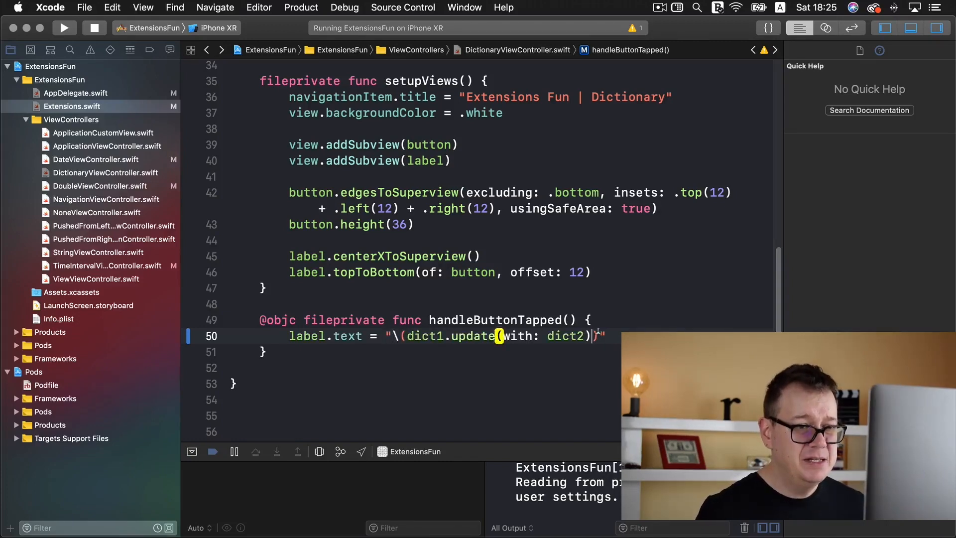
type(".d")
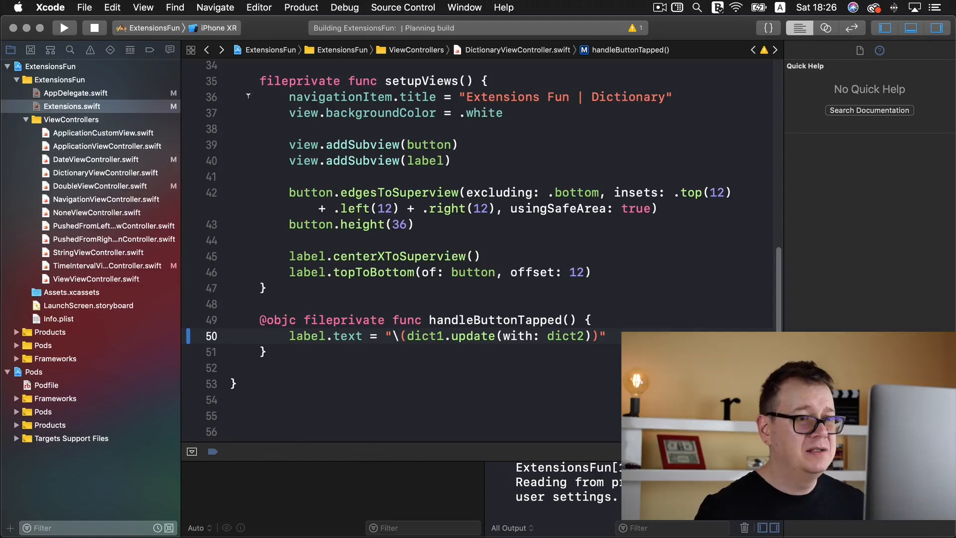
- Tap Update Dictionary in Simulator, see only ["userId": "1"], and return to the handler code
left_click(63, 27)
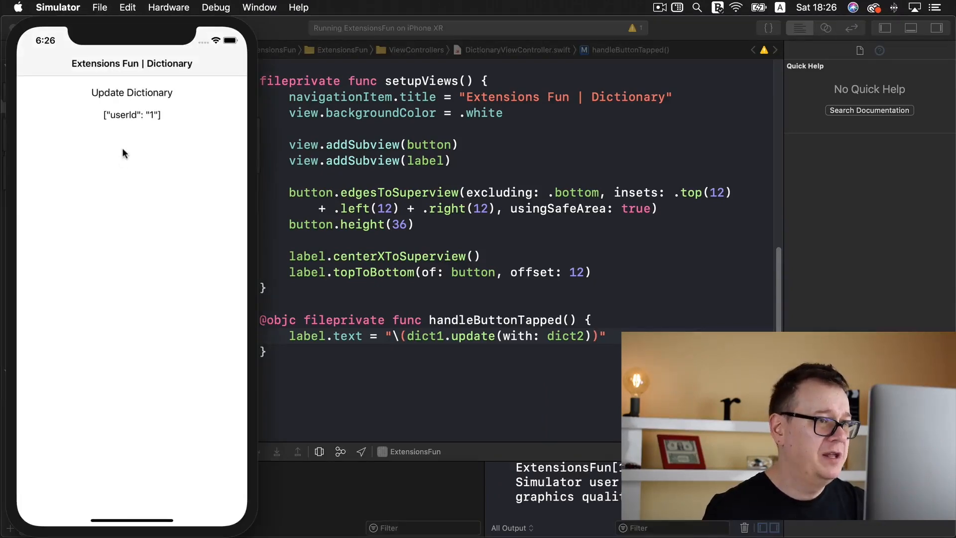
left_click(131, 92)
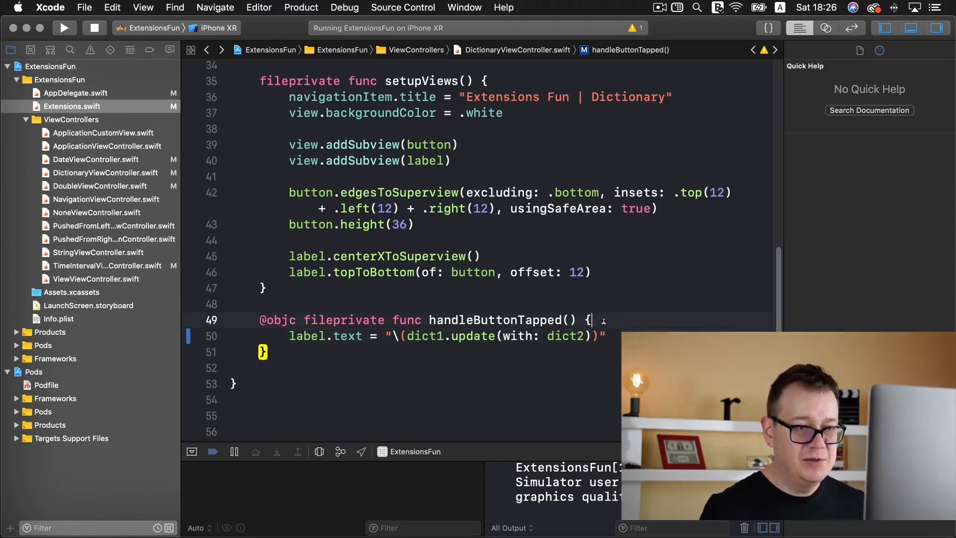
- Move dict1.update(with: dict2) onto its own statement above the label assignment
type("labe")
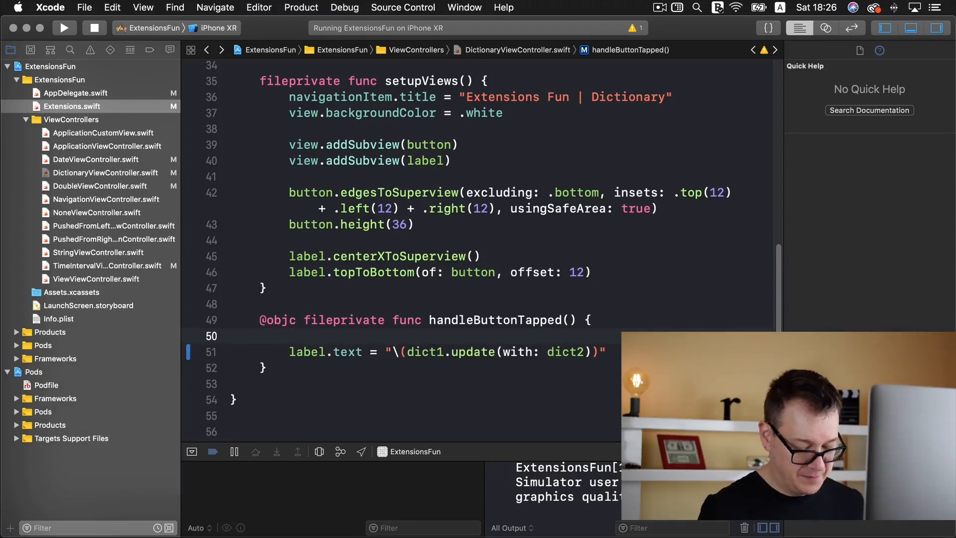
type("let =")
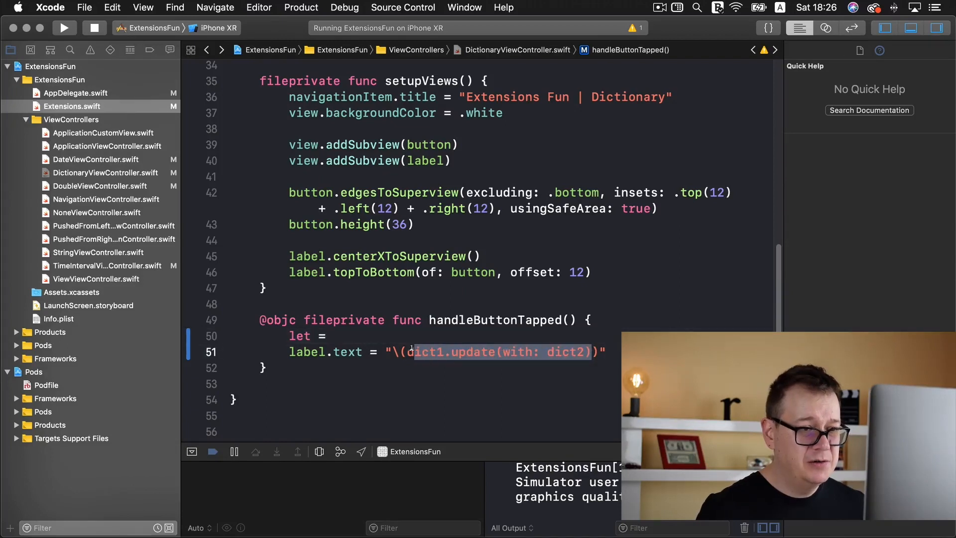
key("delete")
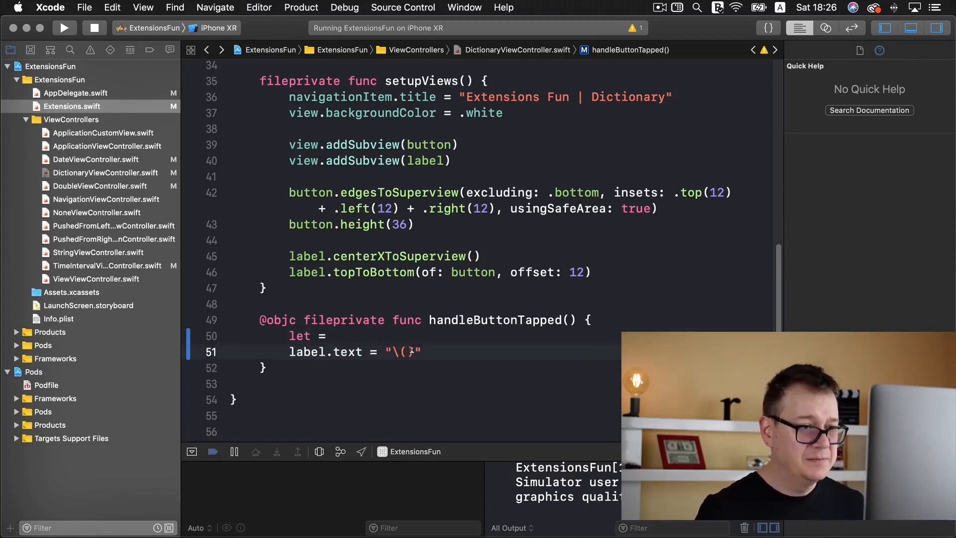
type("dict1.update(with: dict2)")
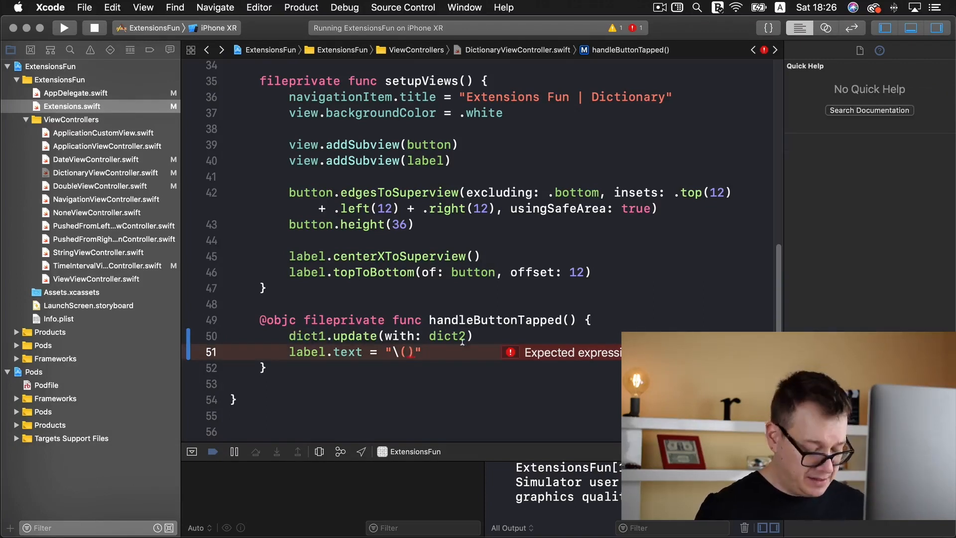
- Set label.text = "\(dict1.description)" using the description autocompletion
type("dict1.")
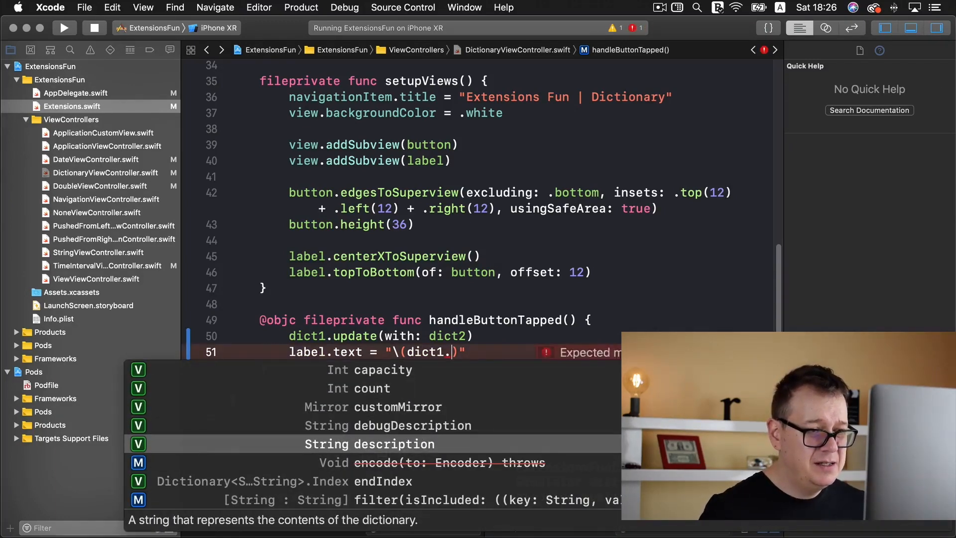
left_click(374, 443)
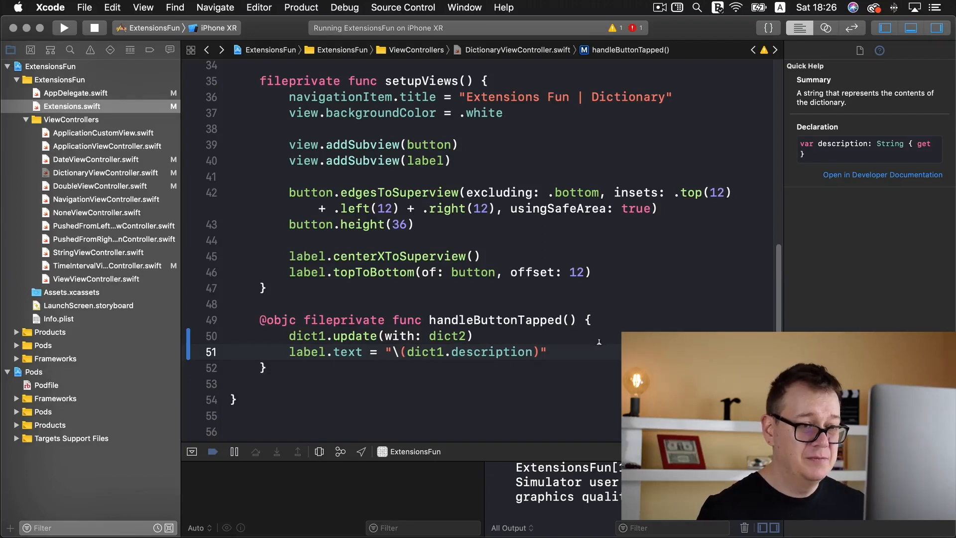
left_click(63, 28)
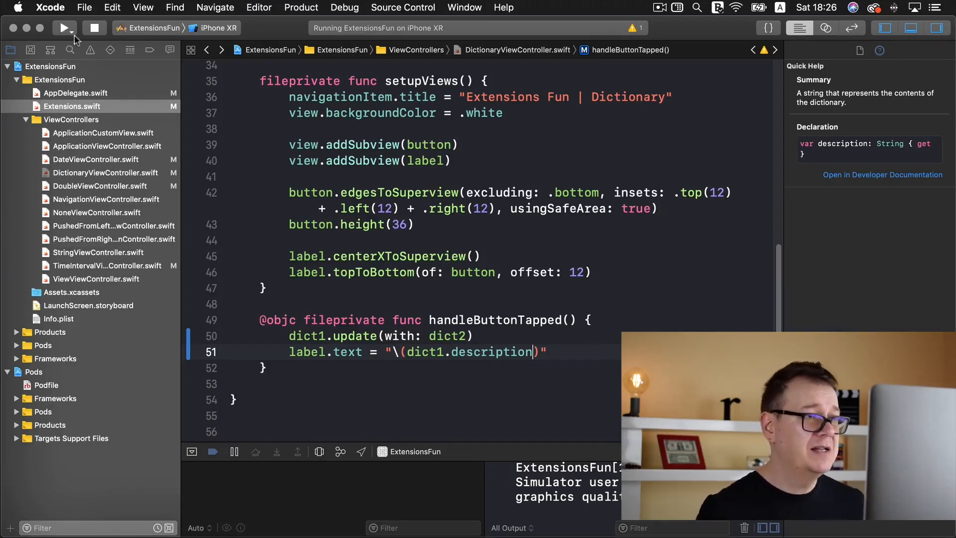
- Run the app and tap Update Dictionary, showing ["userId": "1", "userName": "Alex"]
left_click(63, 28)
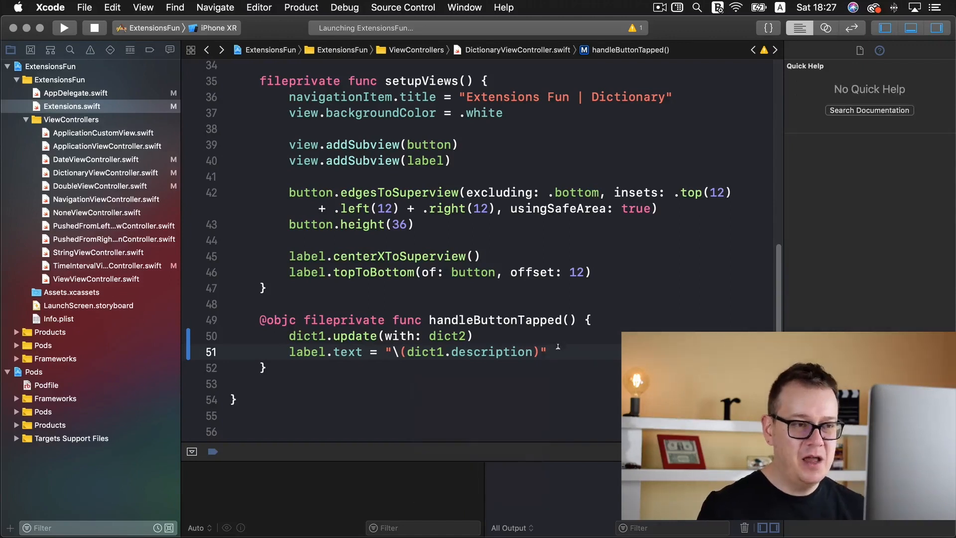
left_click(63, 27)
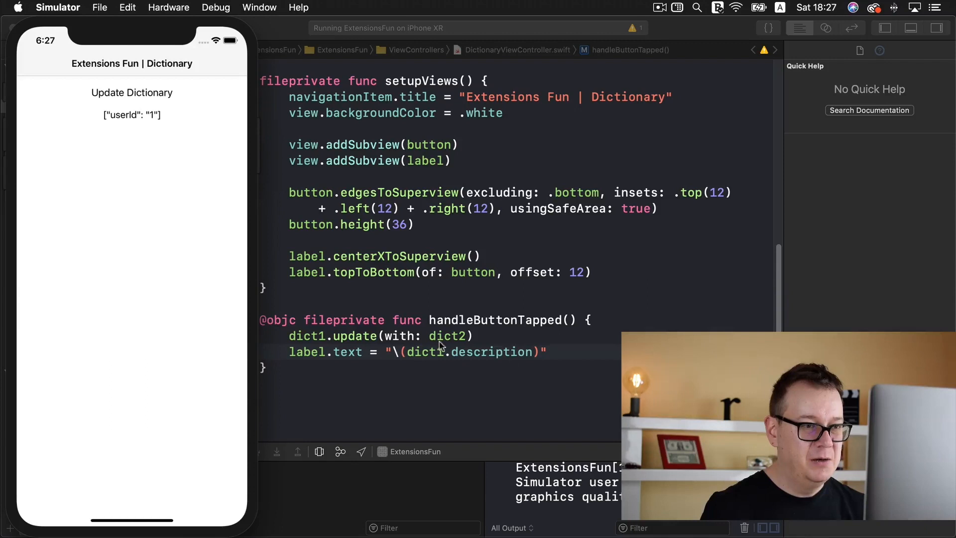
mouse_move(144, 97)
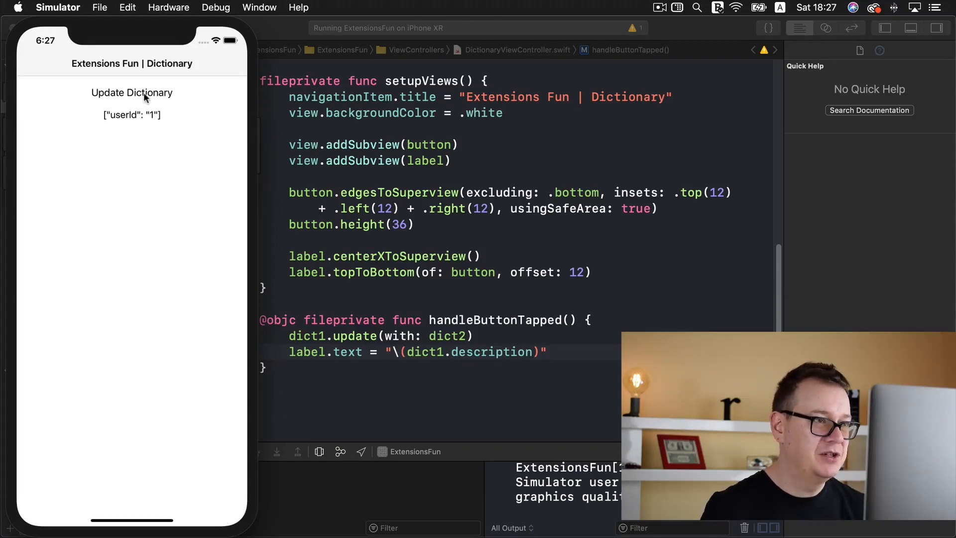
left_click(131, 92)
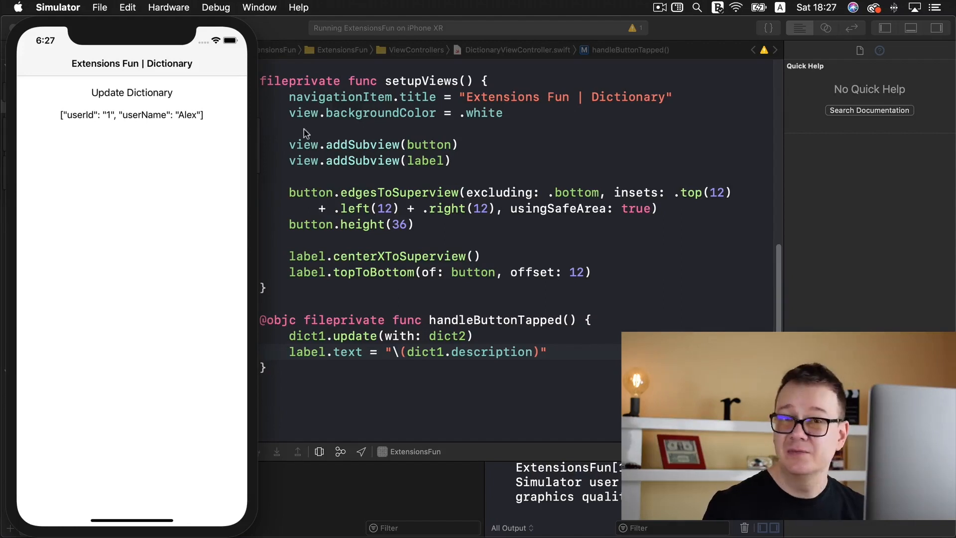
mouse_move(569, 358)
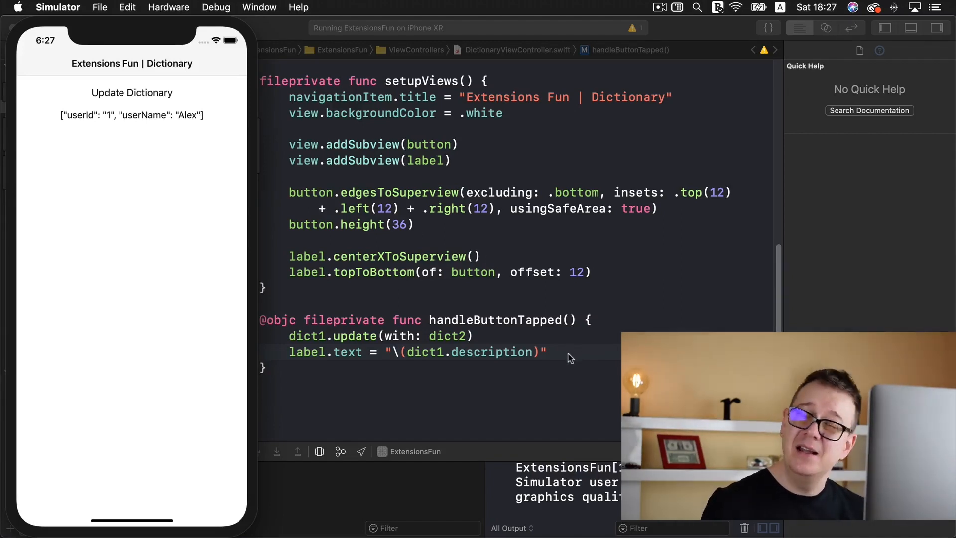